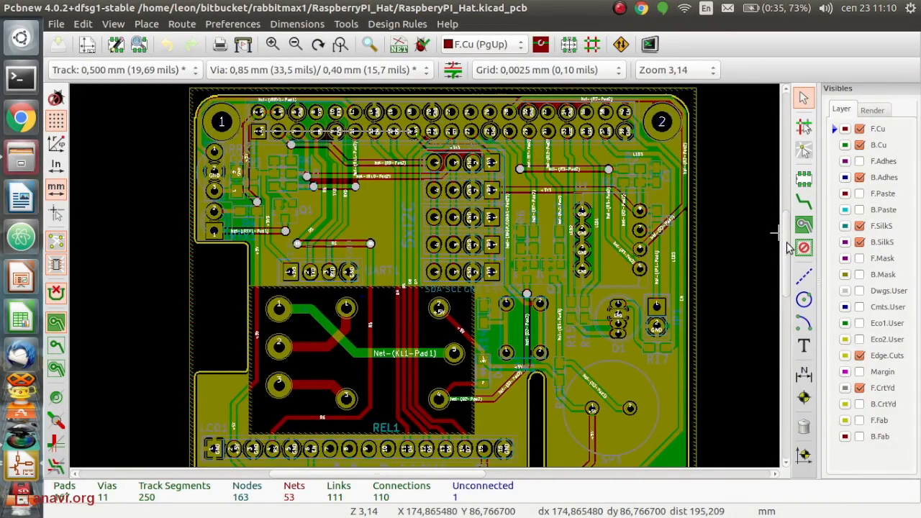
mouse_move(766, 244)
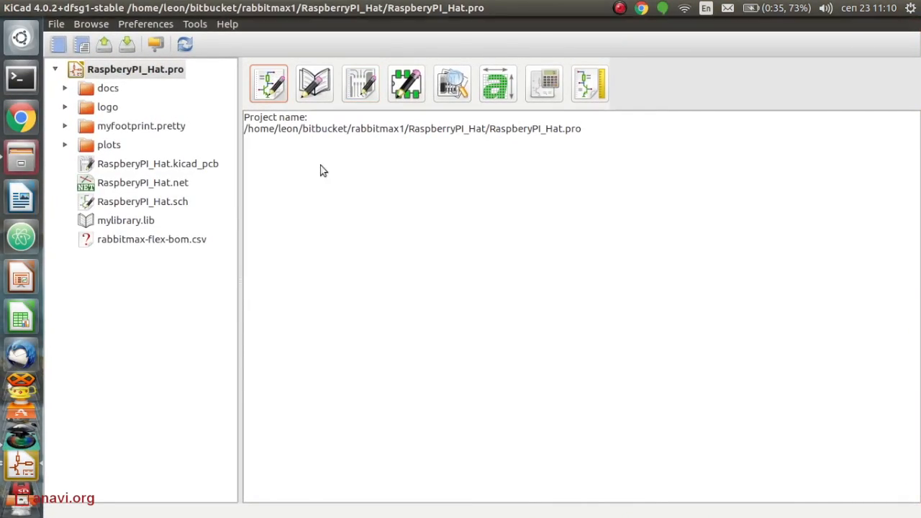
left_click(267, 82)
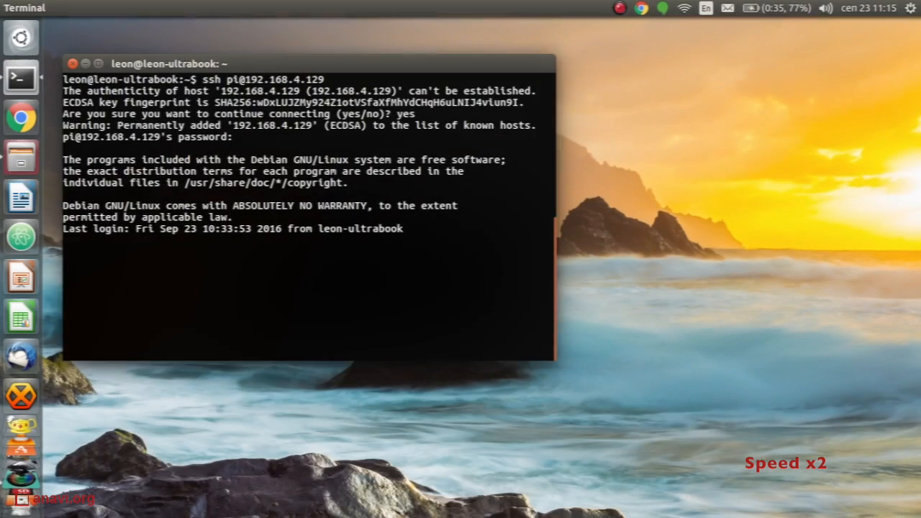
type("cd ~/rabbitmax-")
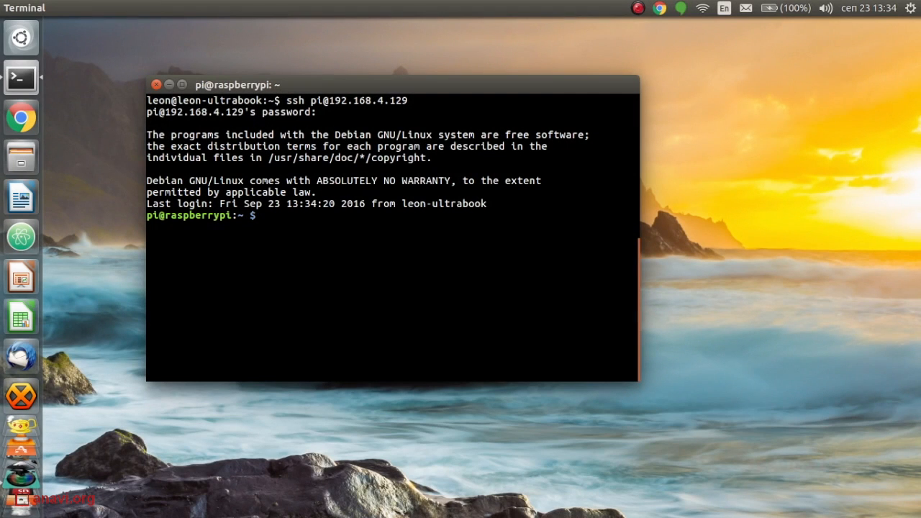
- List /proc/device-tree/hat/ showing name, product, product_id, product_ver, uuid, vendor, then start a cat on that path
type("ls /proc/device-tree/hat/")
type("cat /")
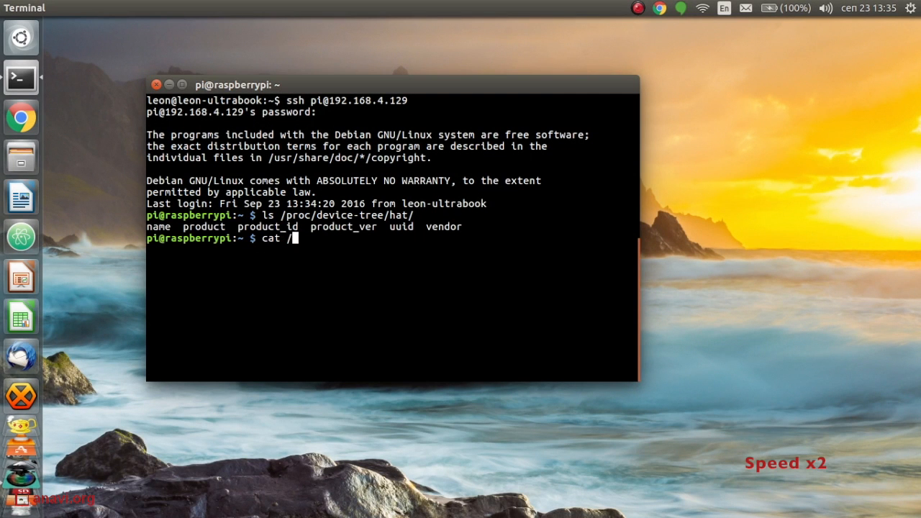
type("proc/device-tree/hat/")
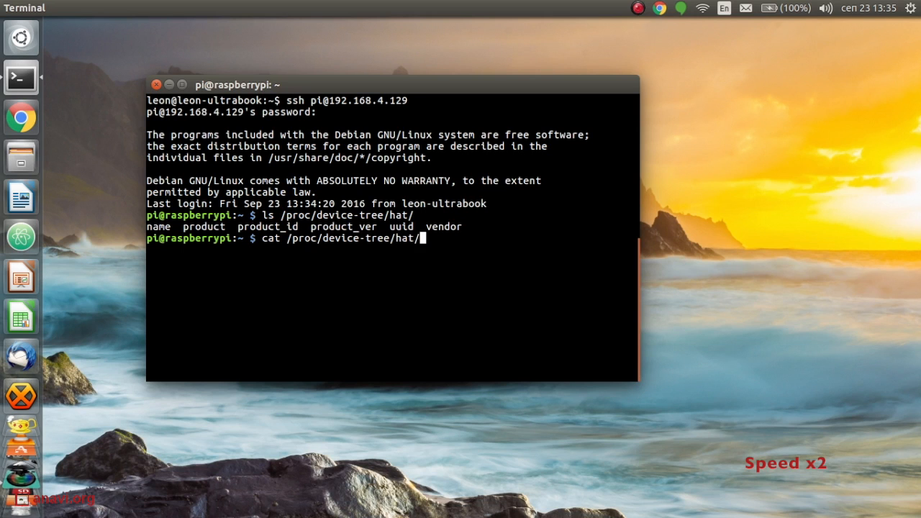